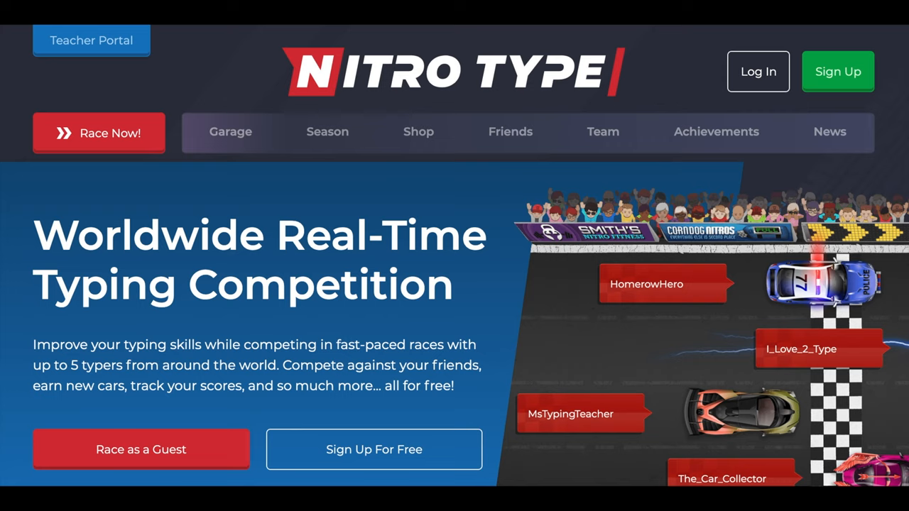
- Trim the example sentence word by word with Ctrl/Opt + Backspace until only "So convenient" remains
scroll(down, 3)
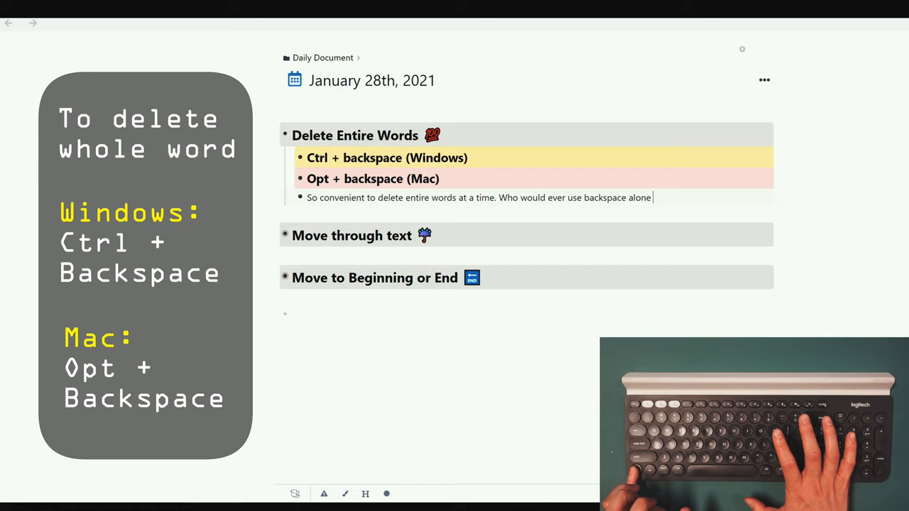
key(ctrl+backspace)
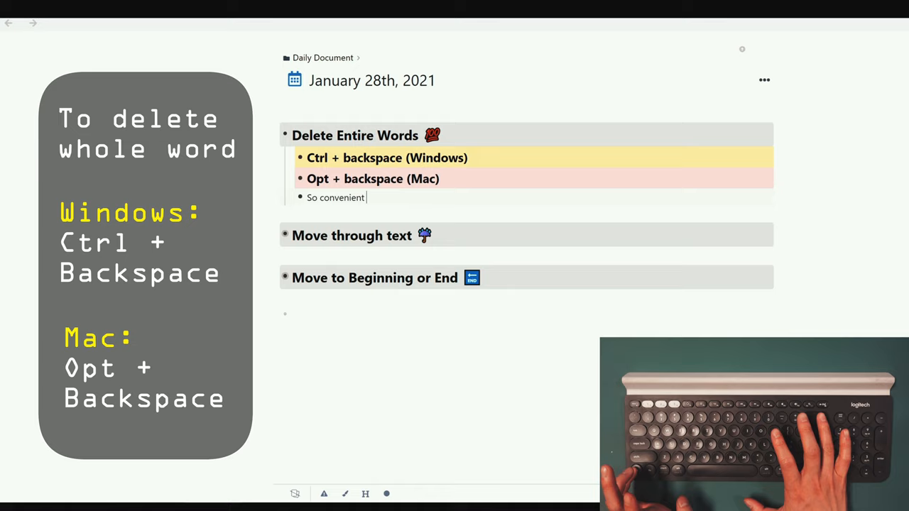